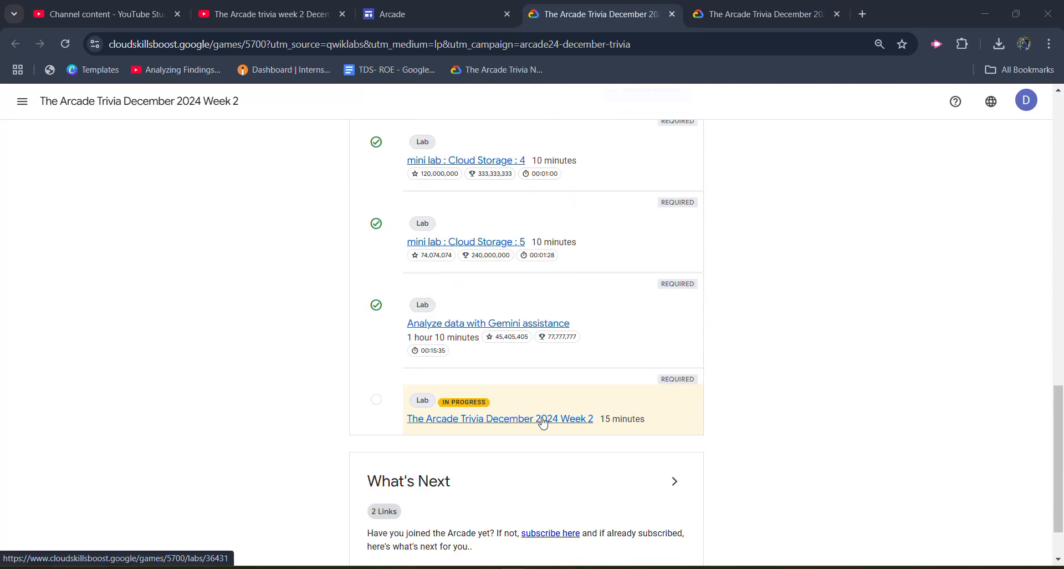
mouse_move(543, 424)
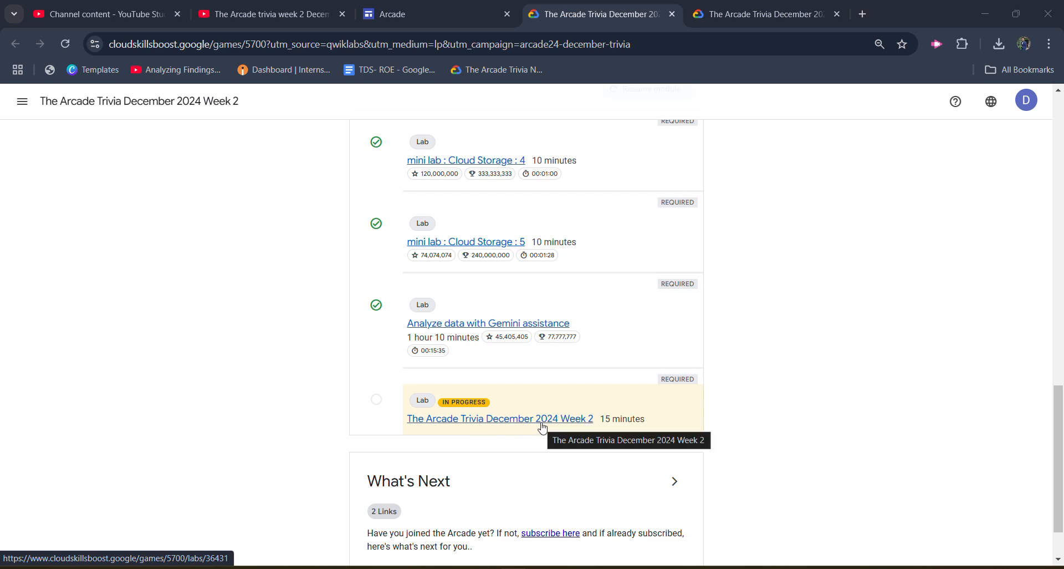
mouse_move(534, 423)
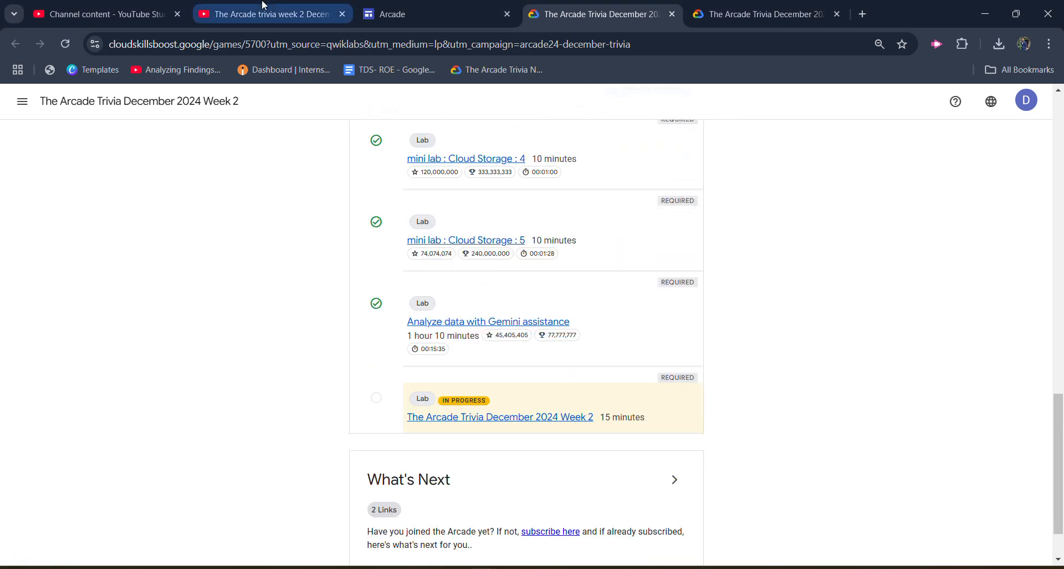
Open the Arcade Trivia December 2024 Week 2 lab and review its correctly answered quiz questions.
left_click(268, 13)
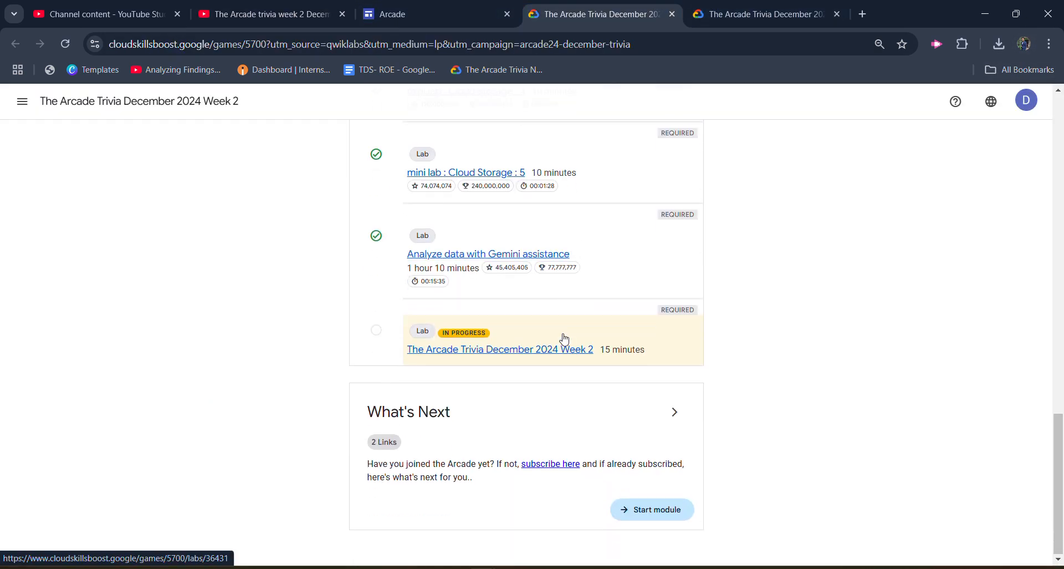
left_click(499, 348)
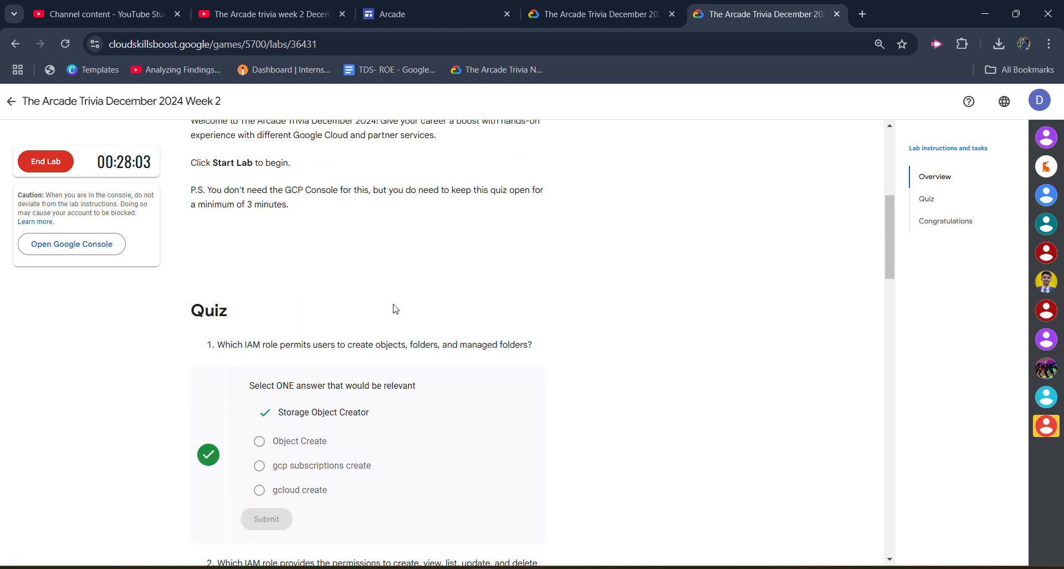
scroll("down", 3)
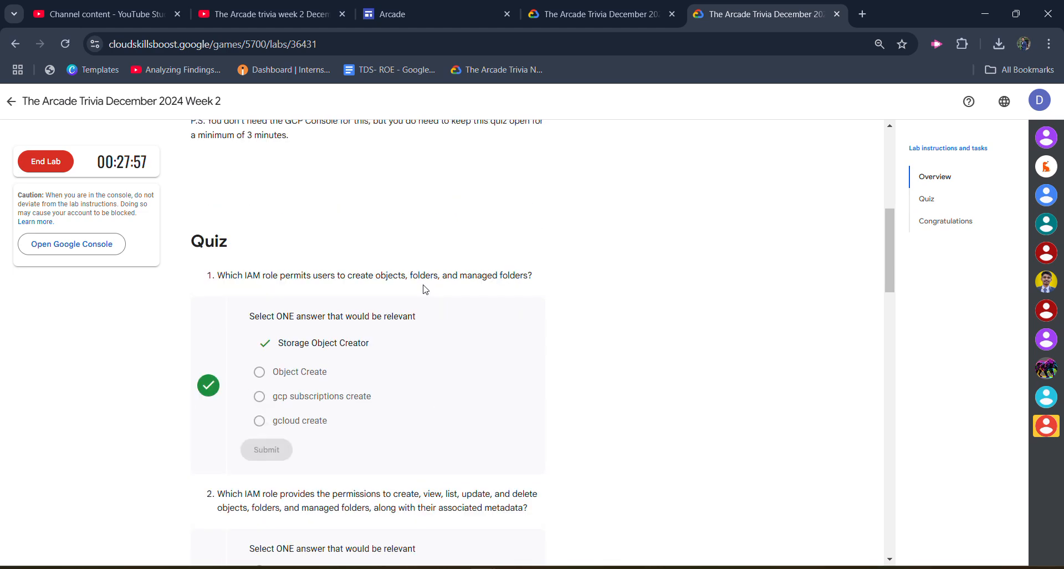
mouse_move(312, 352)
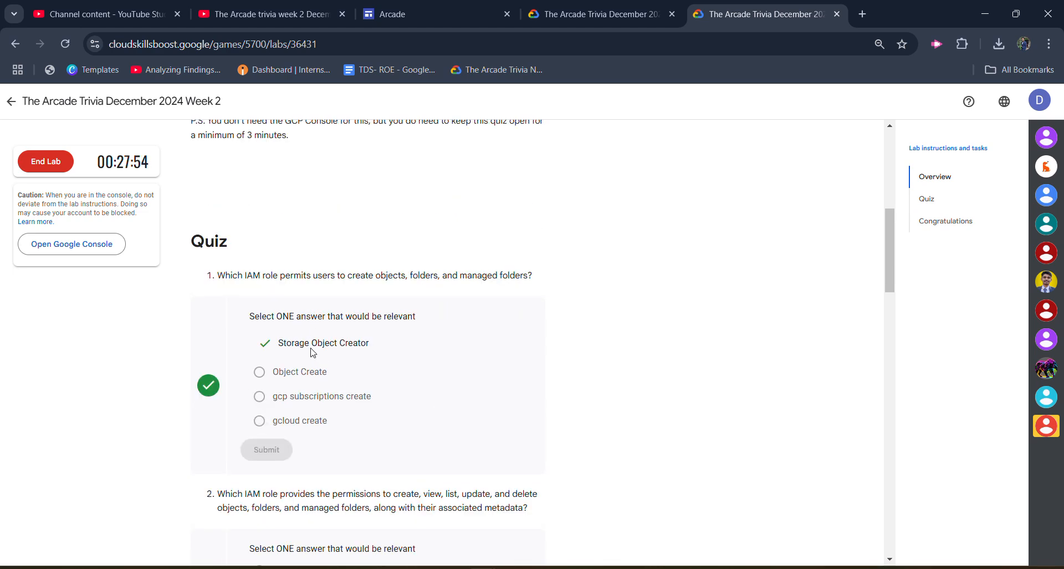
mouse_move(227, 300)
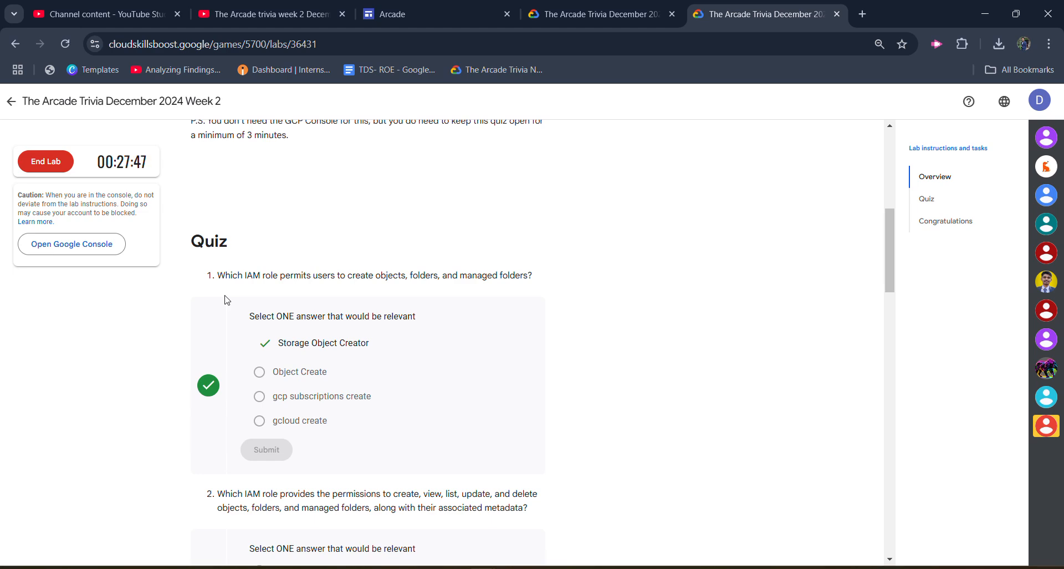
mouse_move(277, 350)
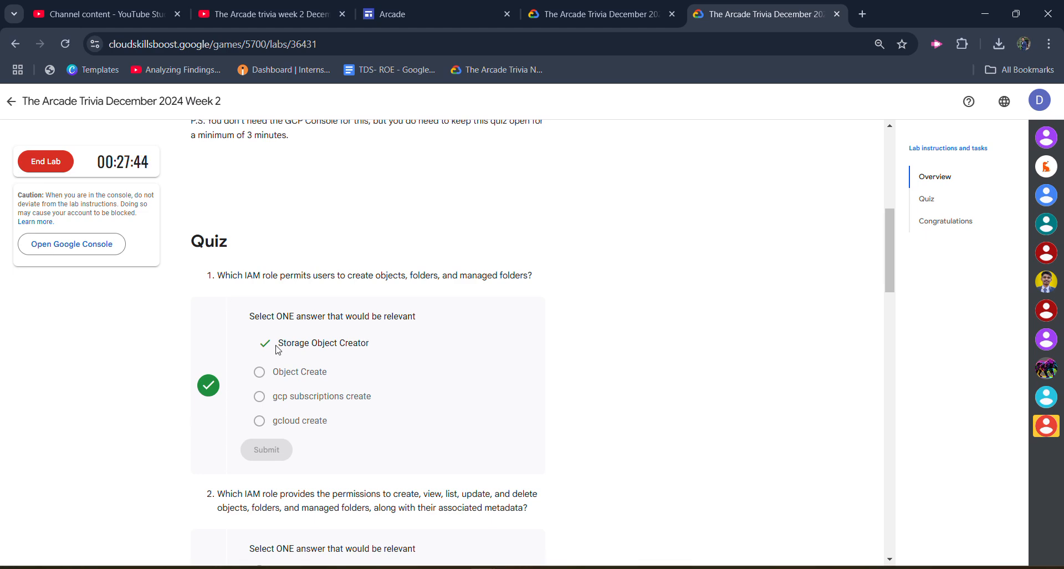
scroll("down", 3)
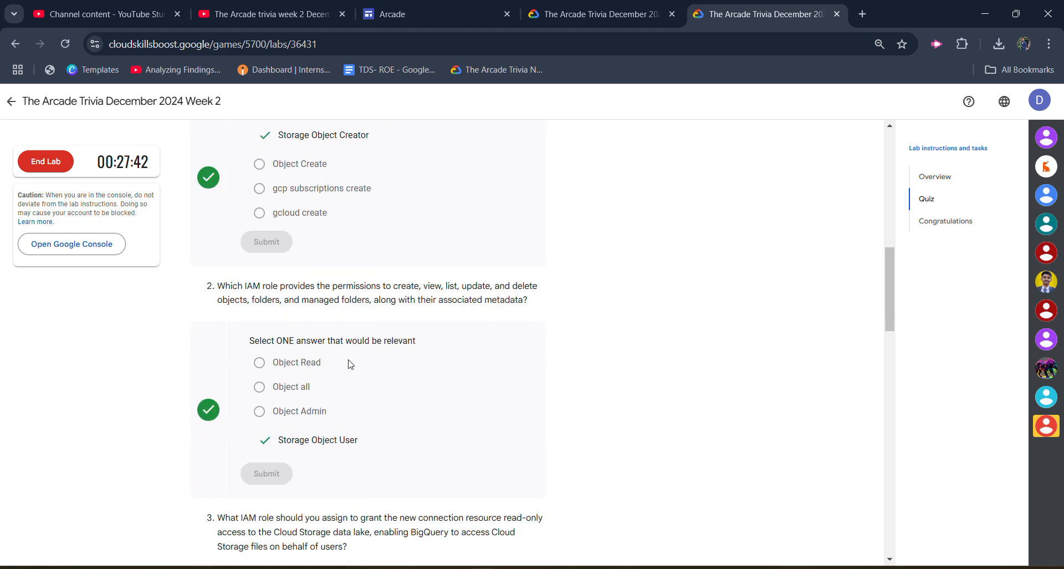
scroll("down", 3)
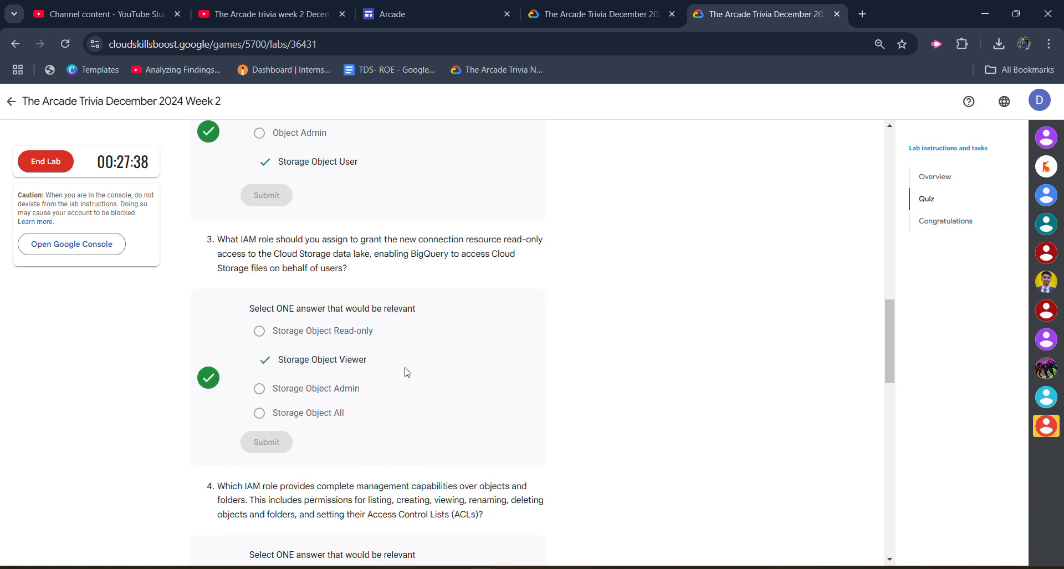
scroll("down", 3)
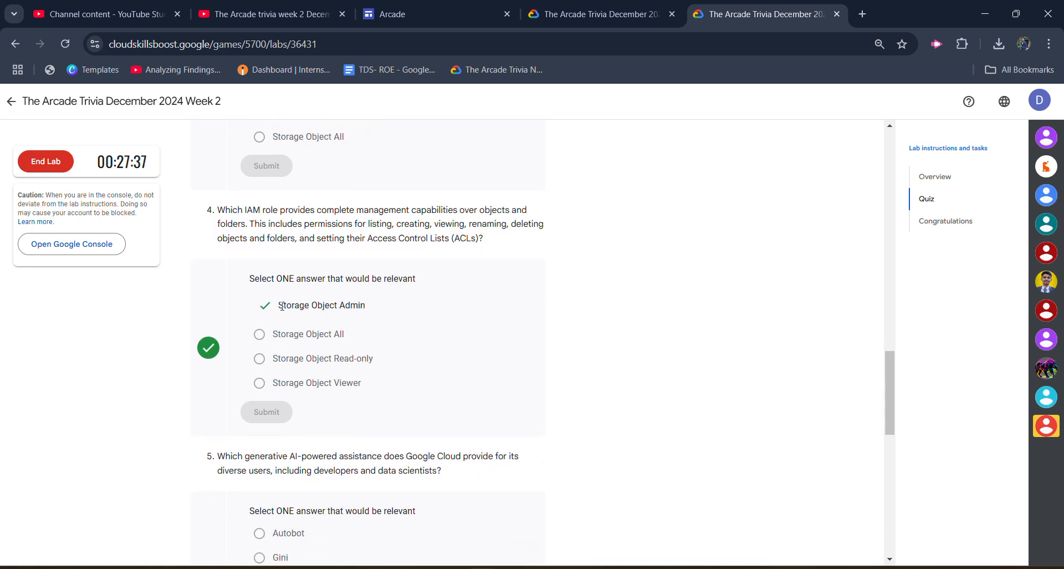
scroll("down", 3)
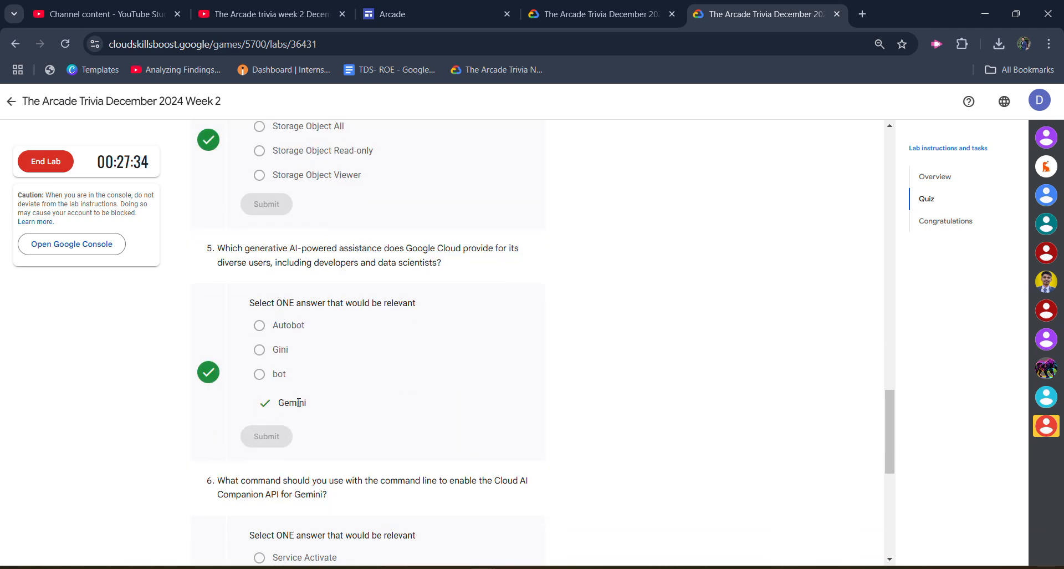
scroll("down", 3)
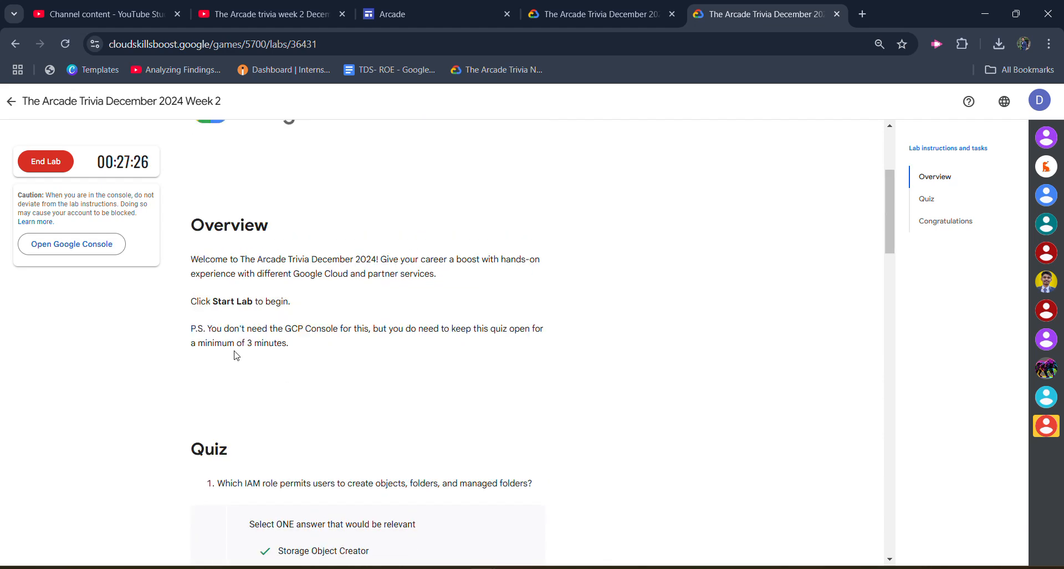
left_click_drag(191, 343, 287, 343)
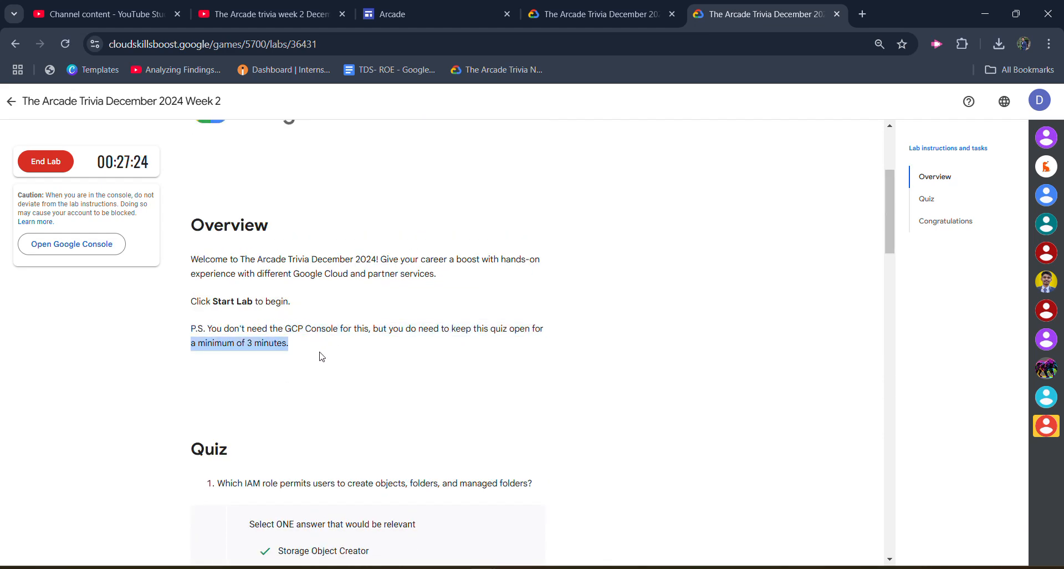
left_click(319, 357)
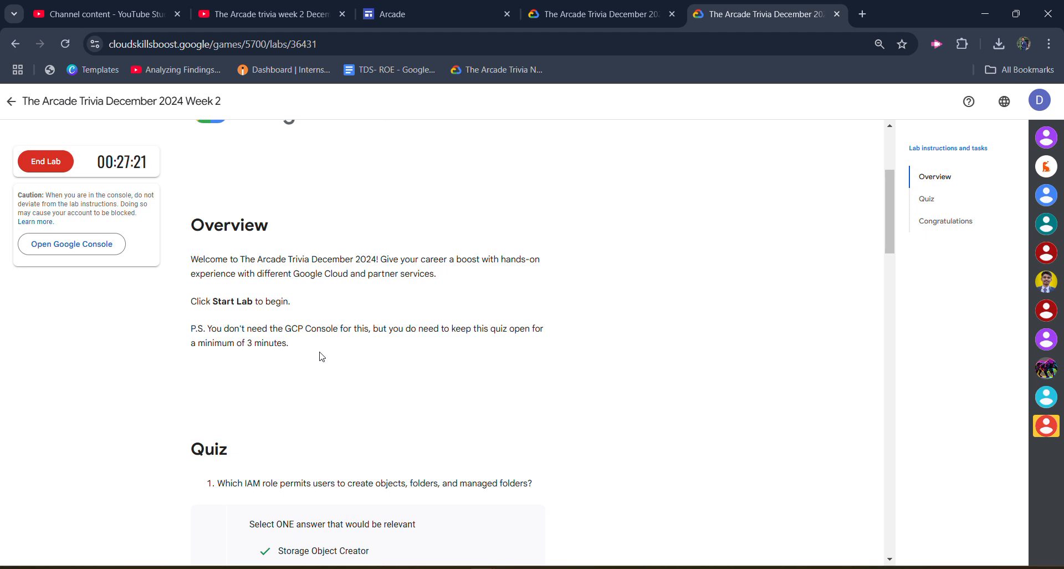
mouse_move(376, 226)
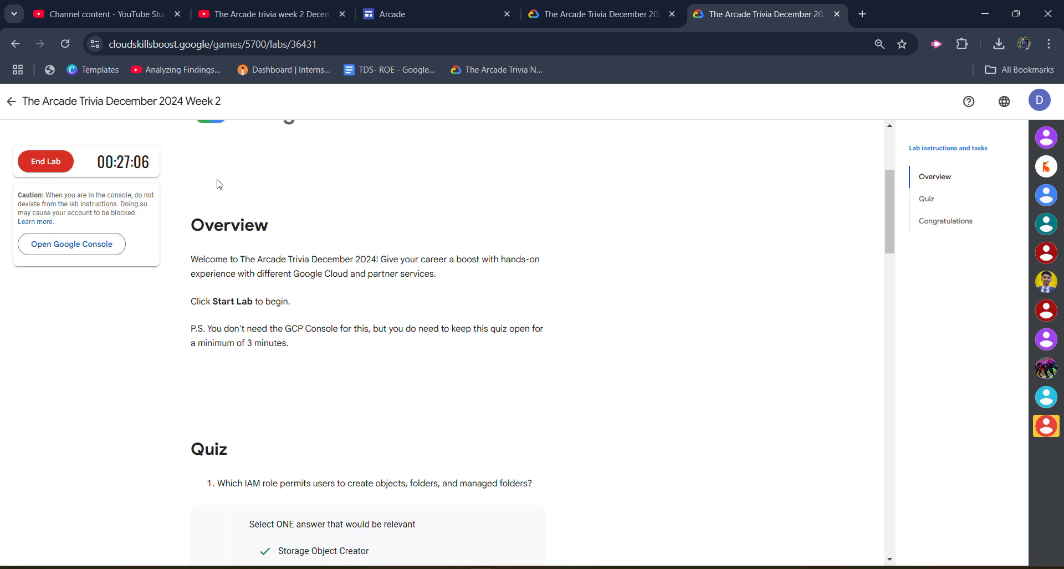
mouse_move(205, 169)
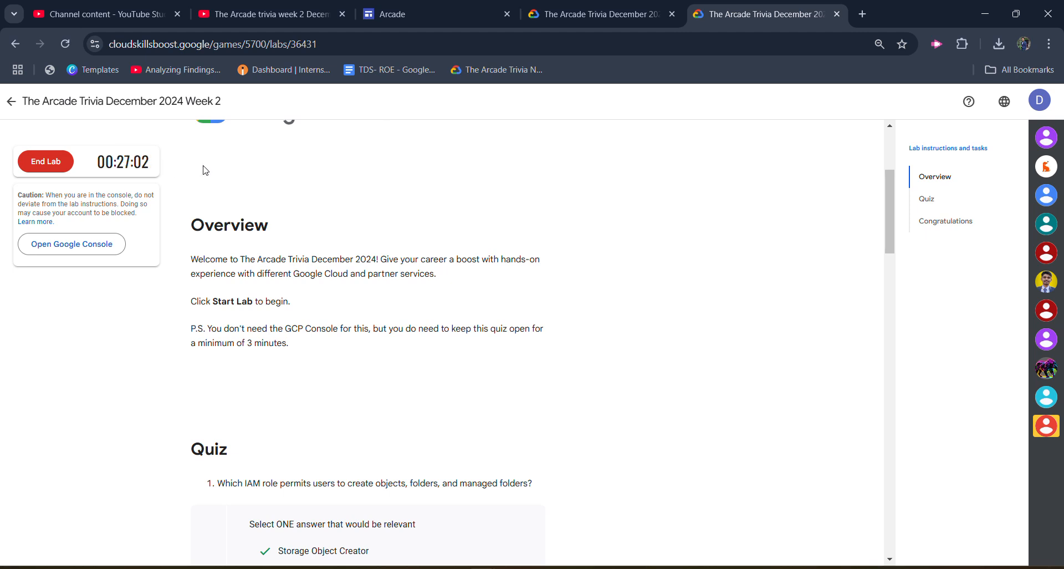
mouse_move(181, 234)
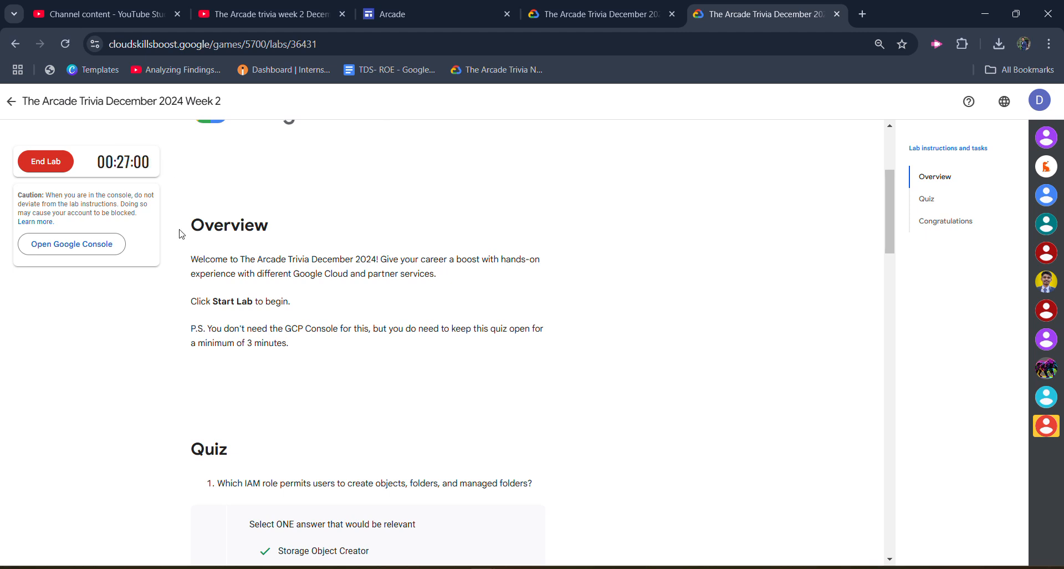
mouse_move(91, 178)
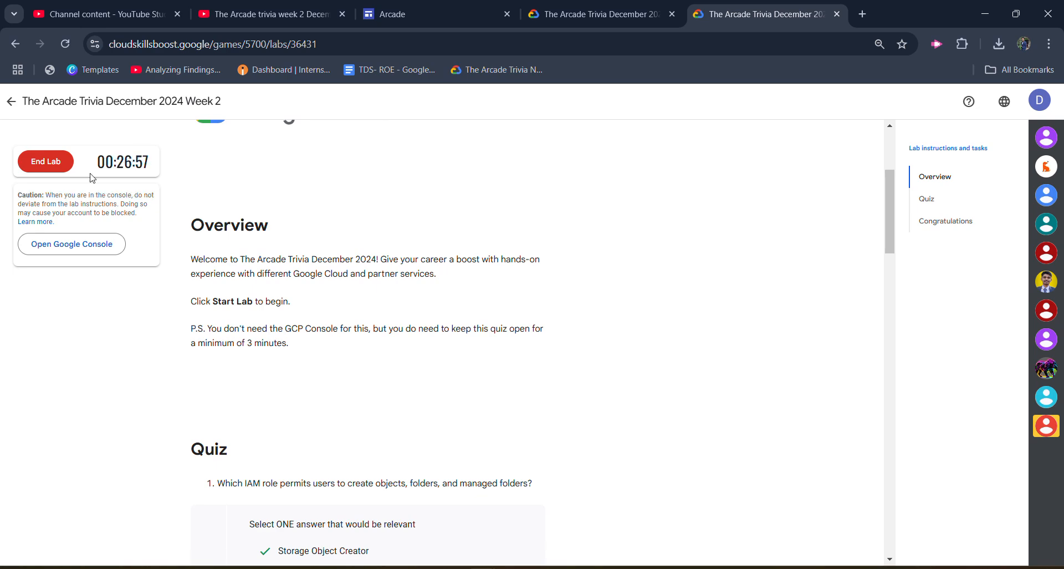
End the Week 2 trivia lab, confirm ending it, and rate it five stars.
left_click(46, 161)
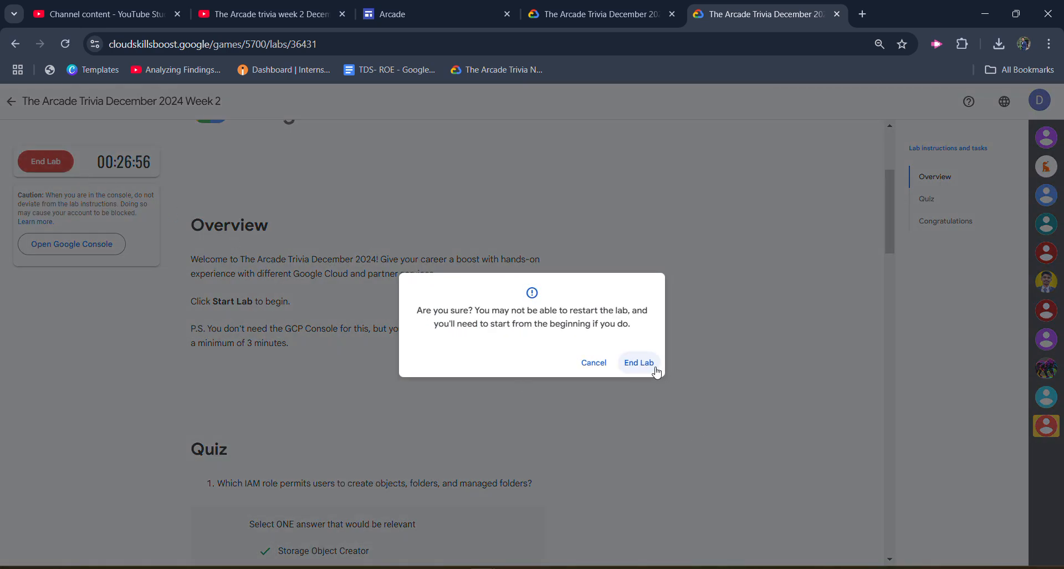
left_click(637, 362)
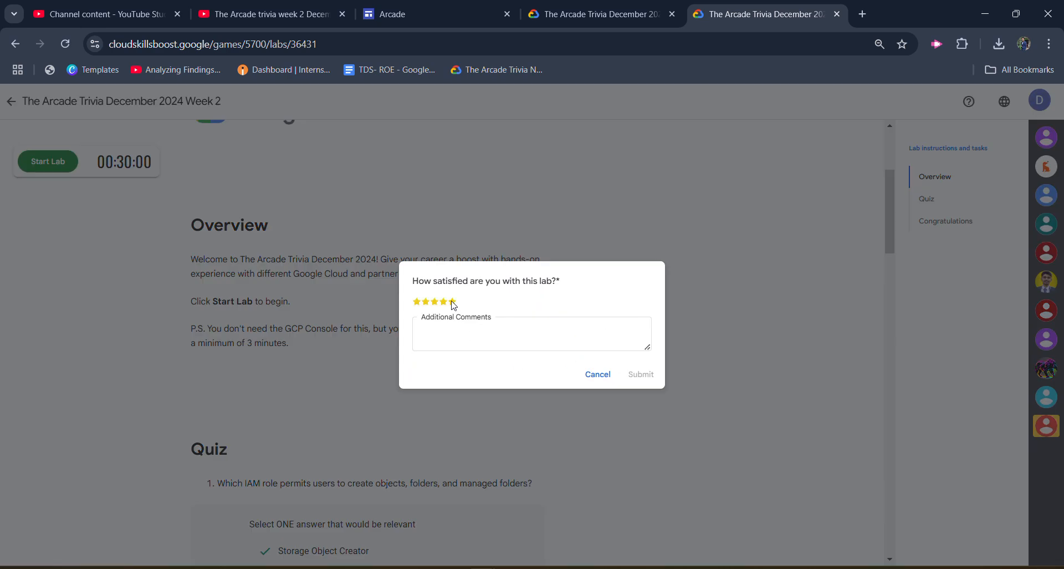
left_click(639, 374)
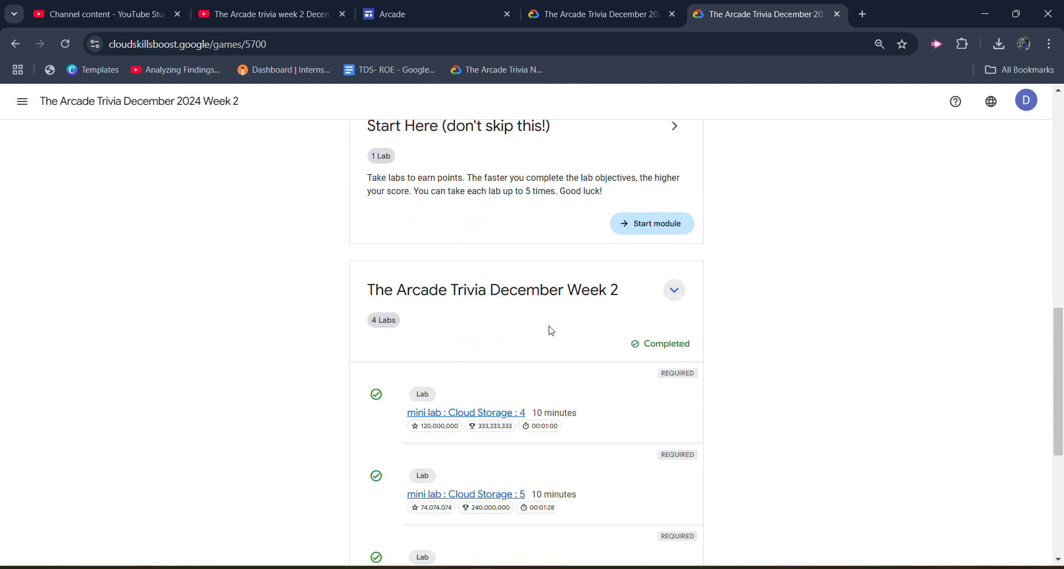
View the Week 2 badge and leaderboard, then choose Public Profile from the account menu.
scroll("down", 3)
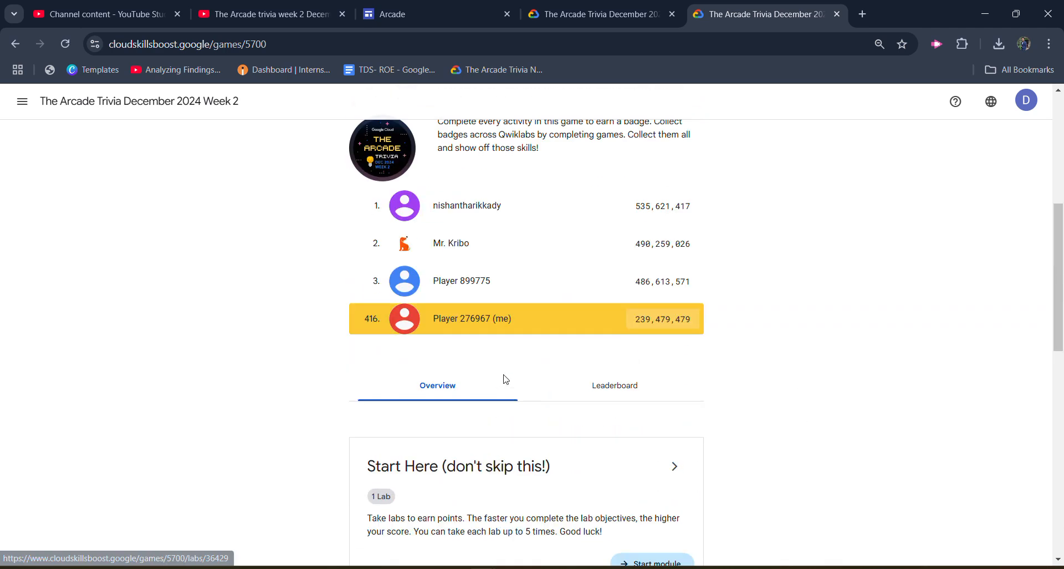
scroll("down", 3)
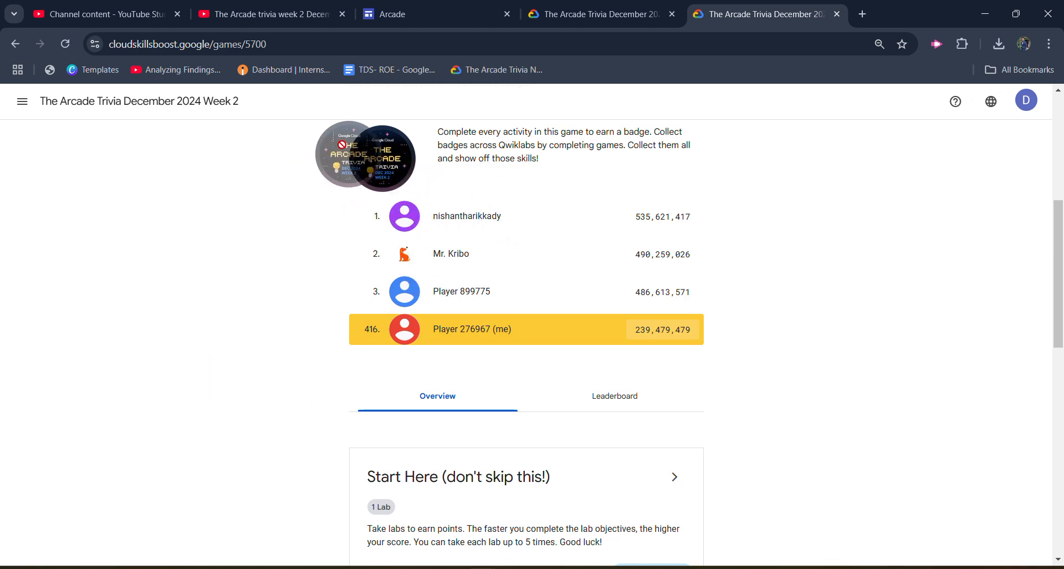
left_click(1025, 100)
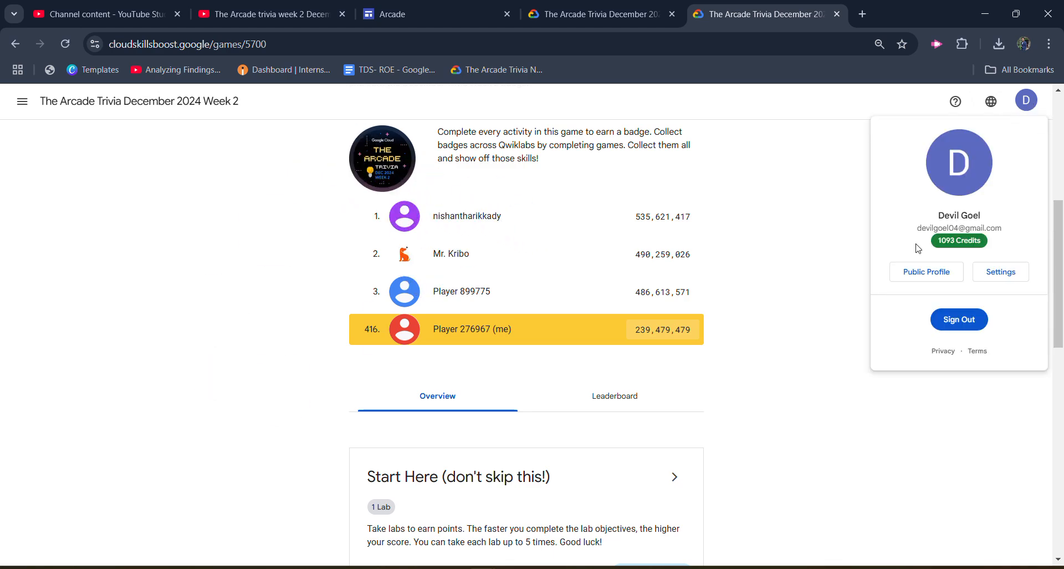
left_click(925, 272)
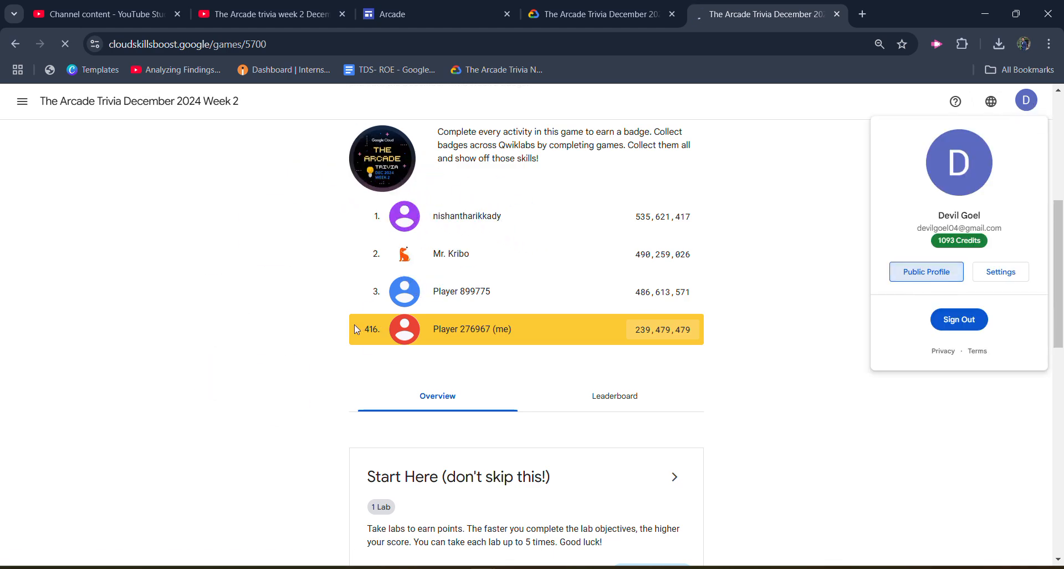
Open the public profile listing the Arcade Trivia December 2024 Week 2 and Week 1 badges.
left_click(925, 271)
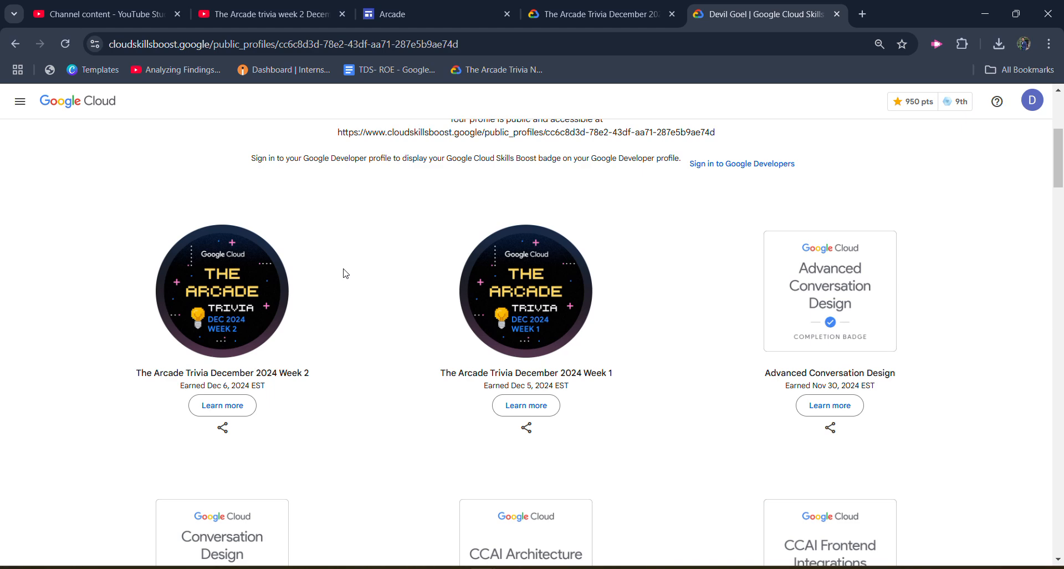
mouse_move(487, 35)
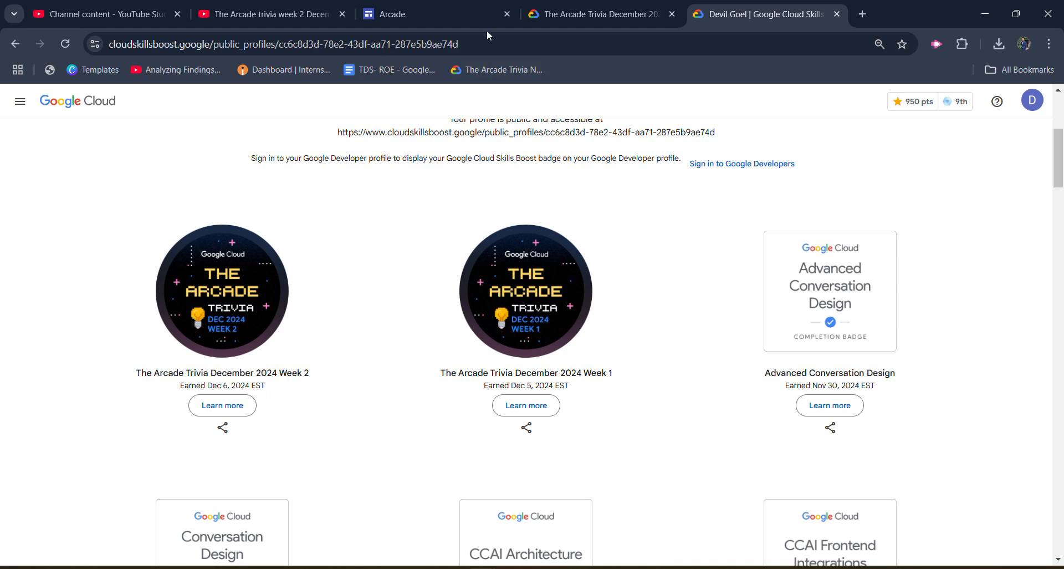